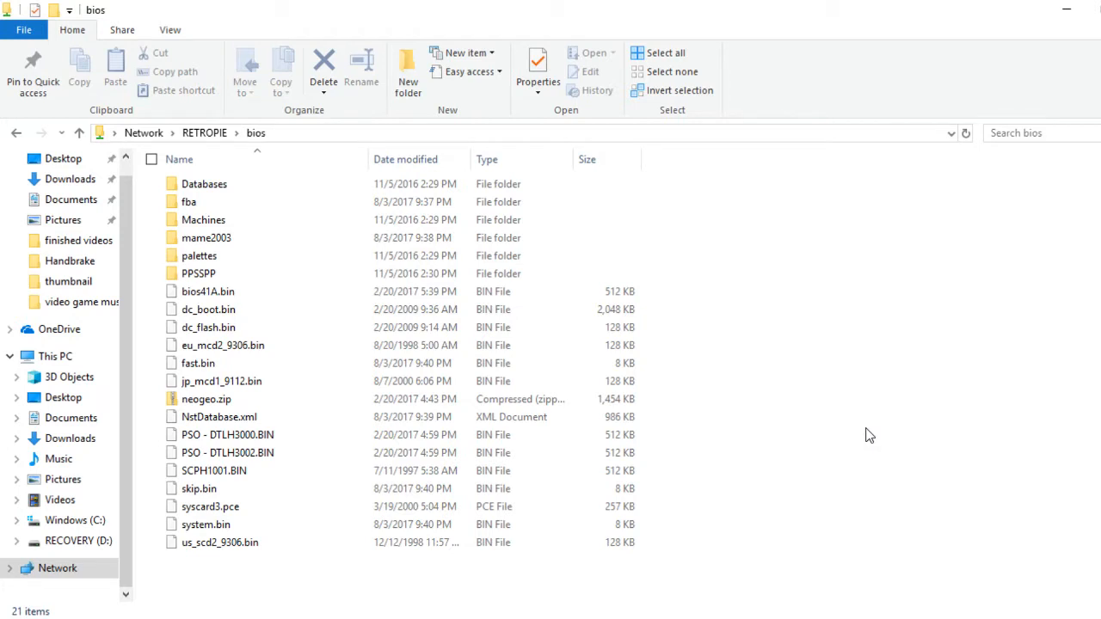
mouse_move(388, 345)
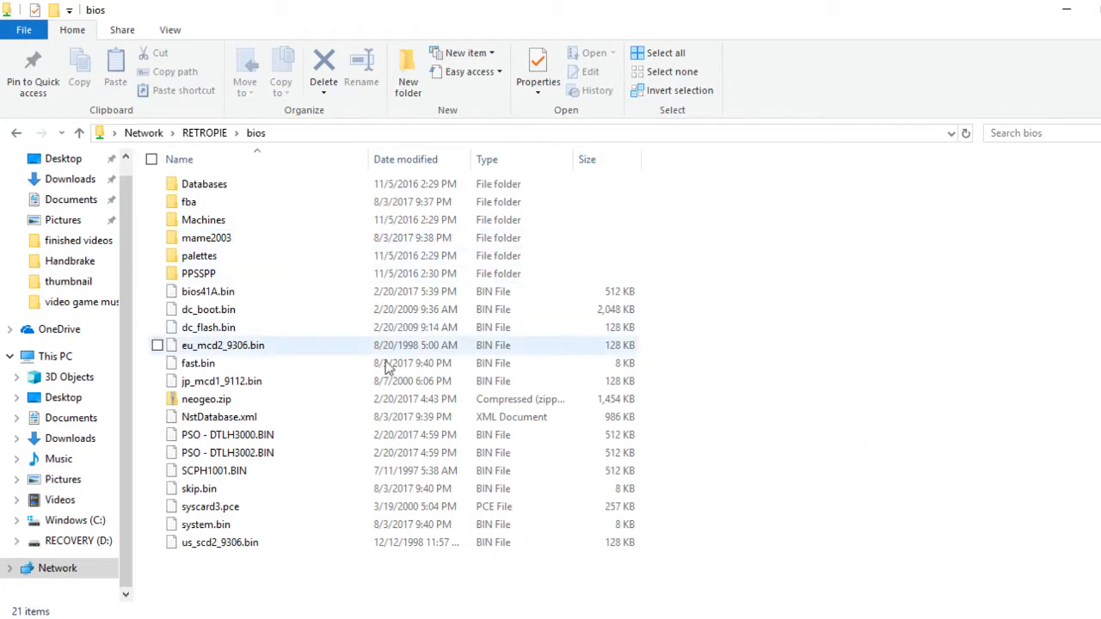
Select the syscard3.pce BIOS file in the RETROPIE bios share.
left_click(210, 506)
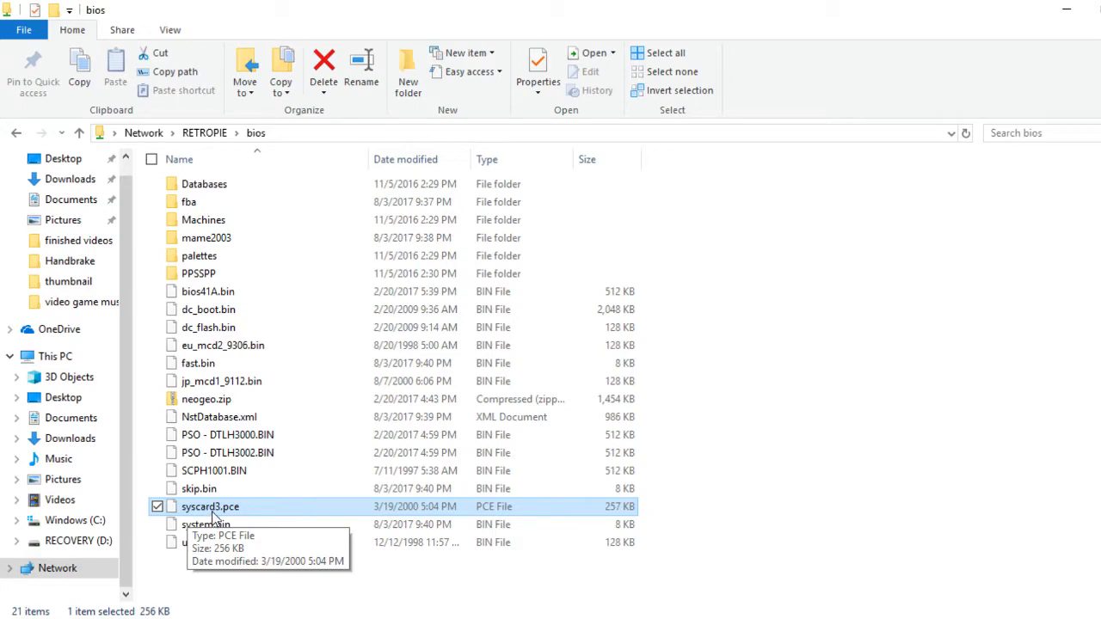
mouse_move(219, 518)
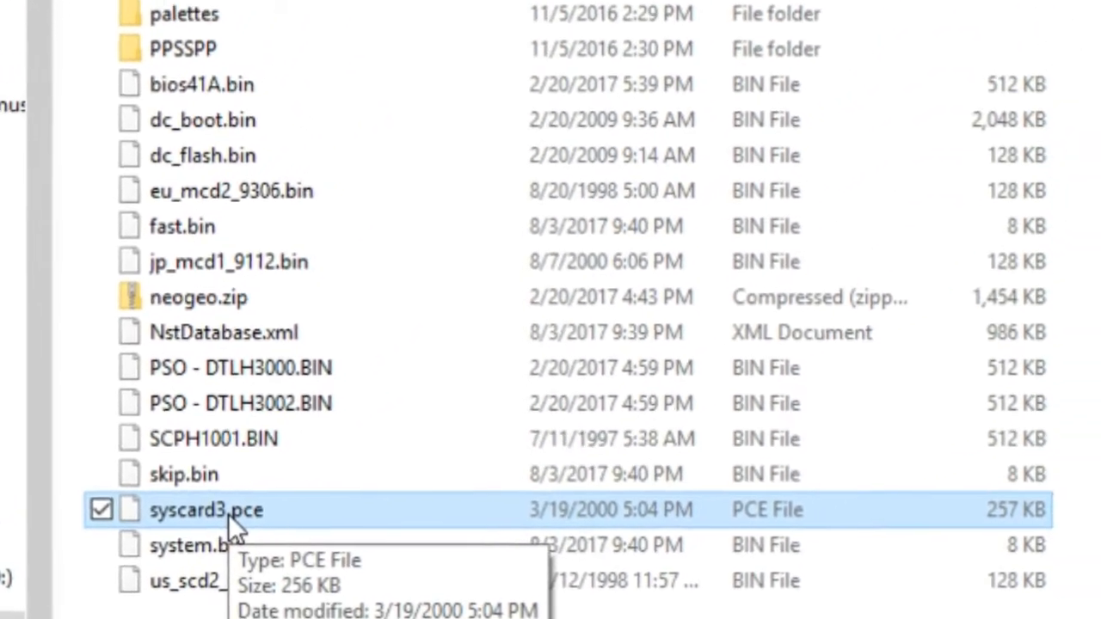
scroll("up", 3)
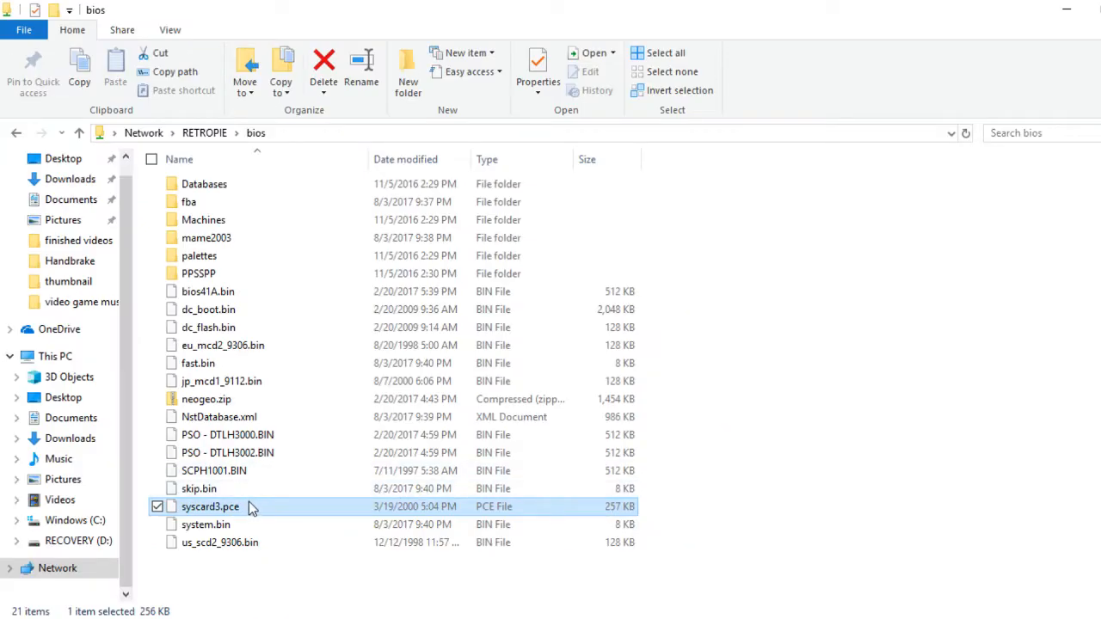
mouse_move(252, 507)
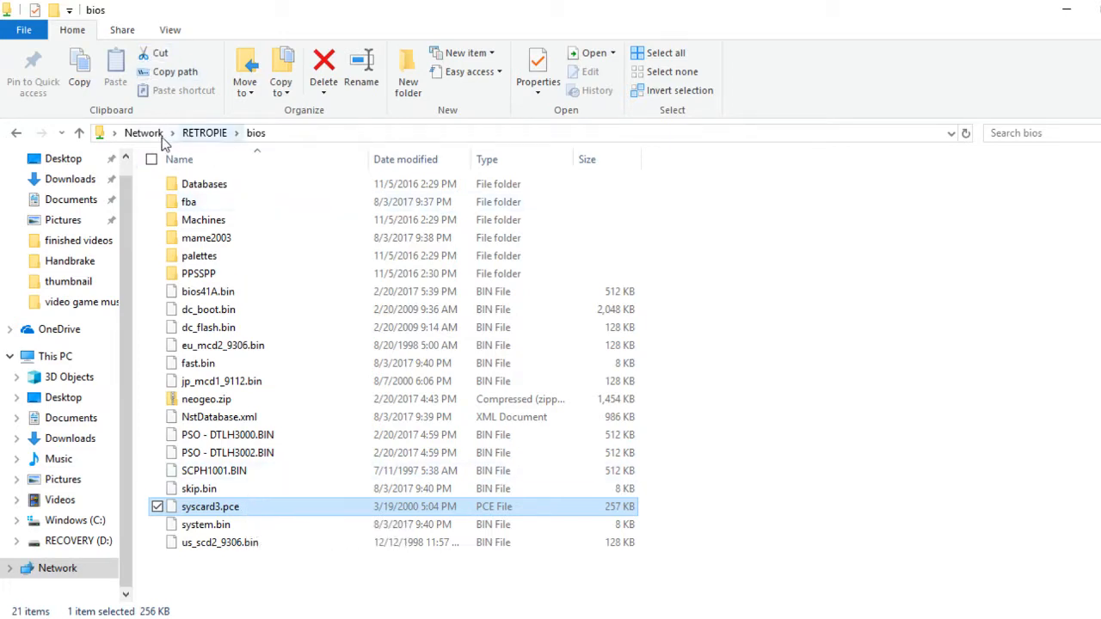
left_click(143, 132)
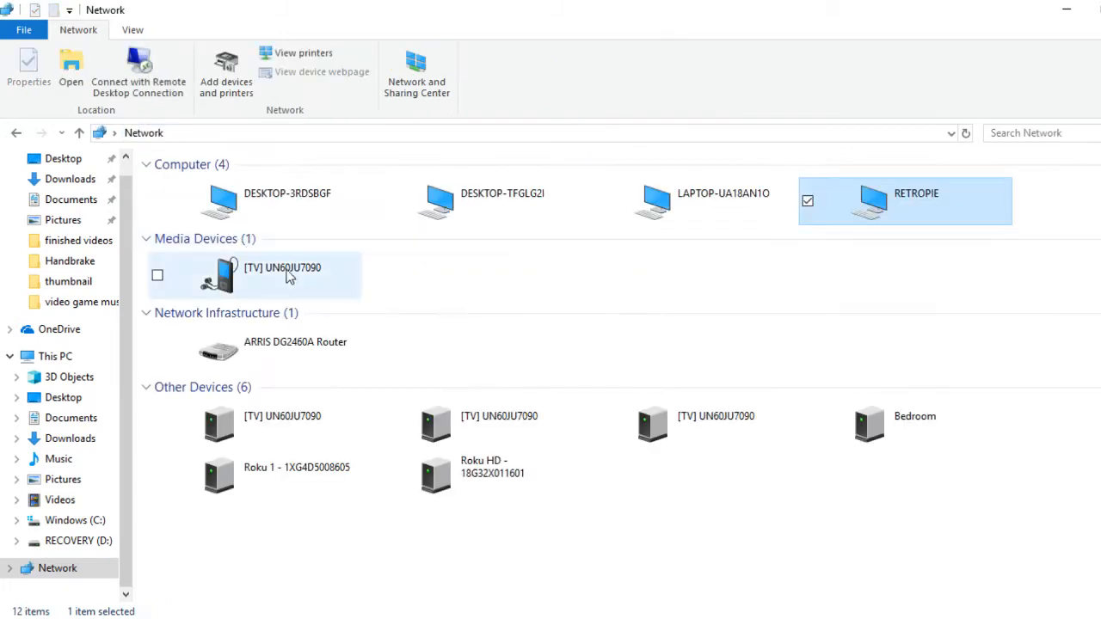
double_click(904, 201)
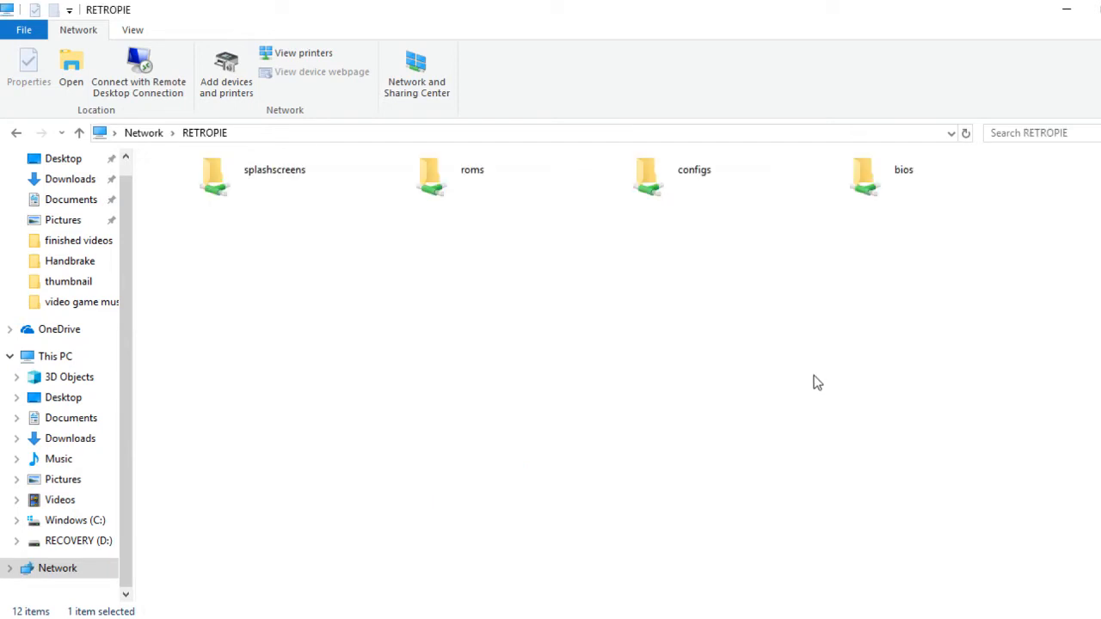
left_click(863, 177)
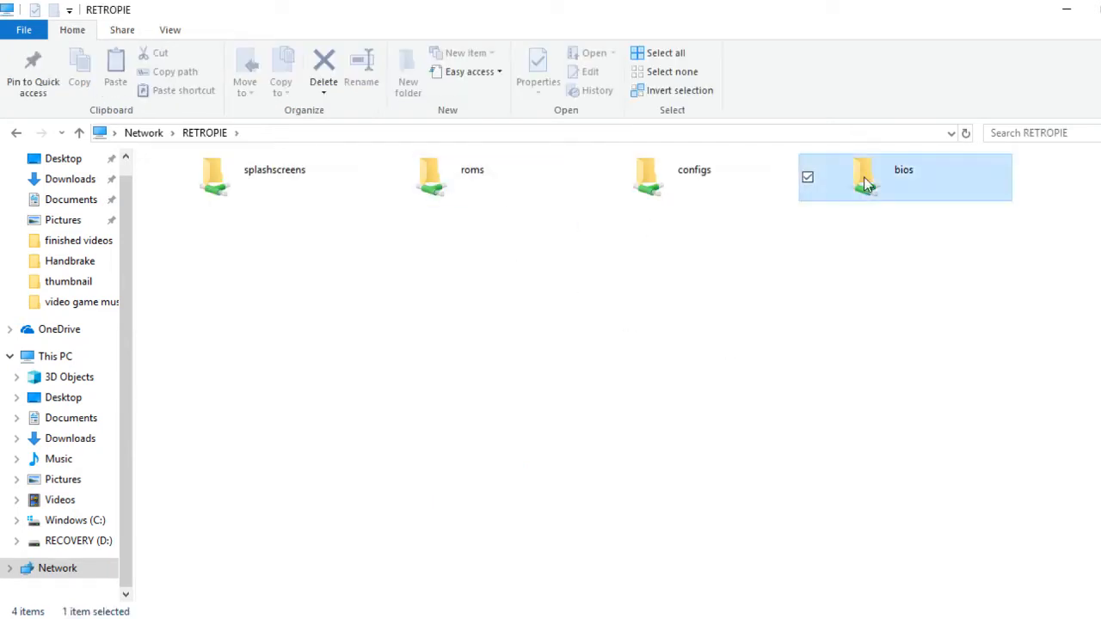
double_click(861, 176)
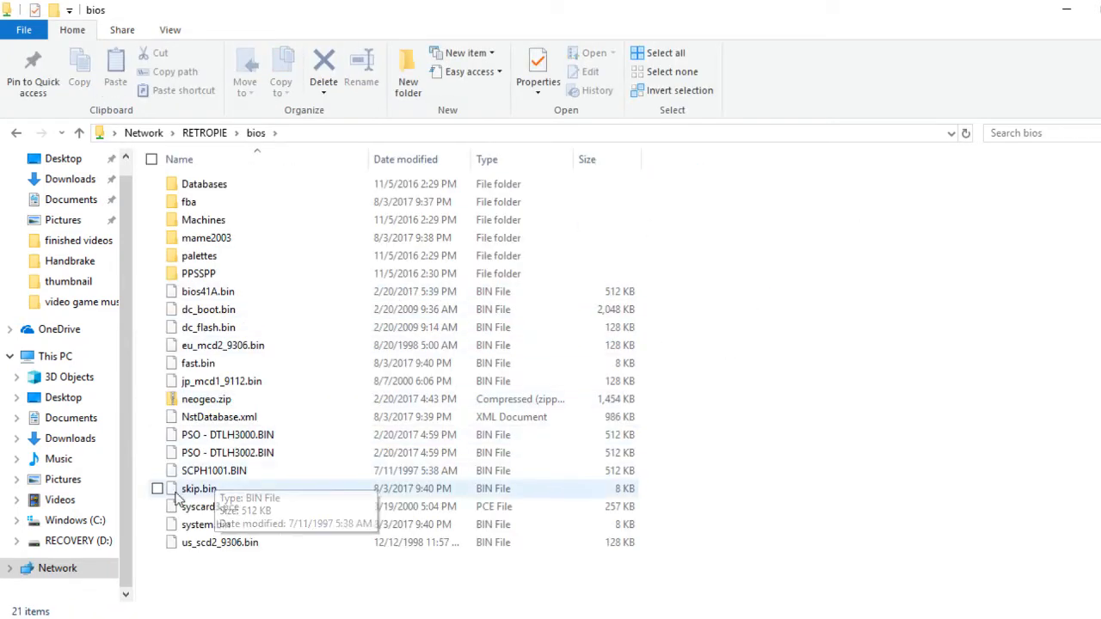
mouse_move(233, 507)
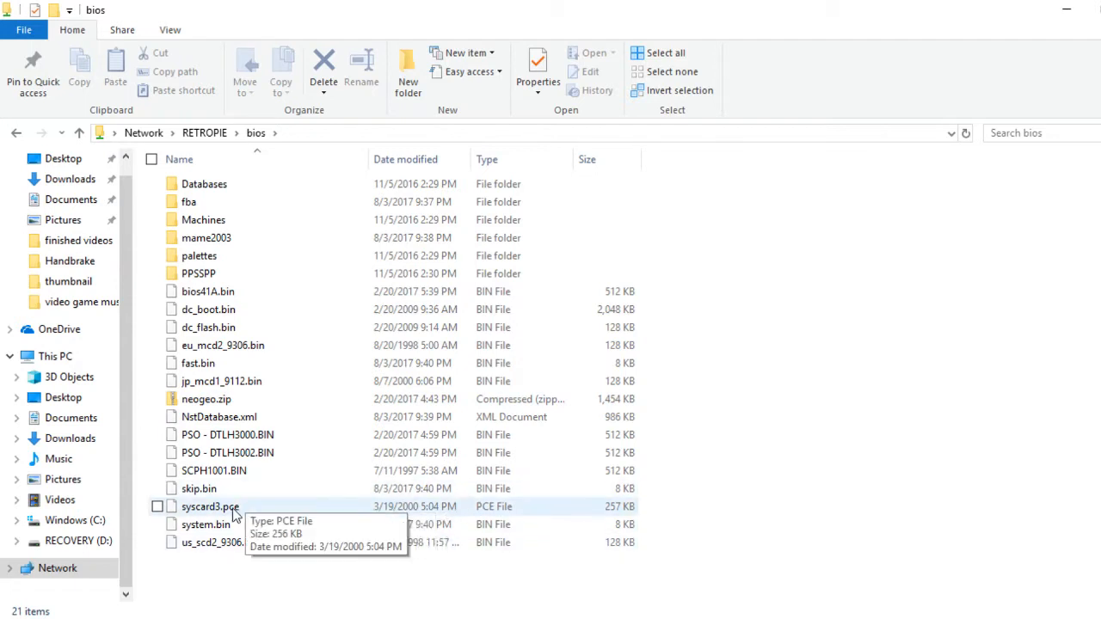
mouse_move(664, 532)
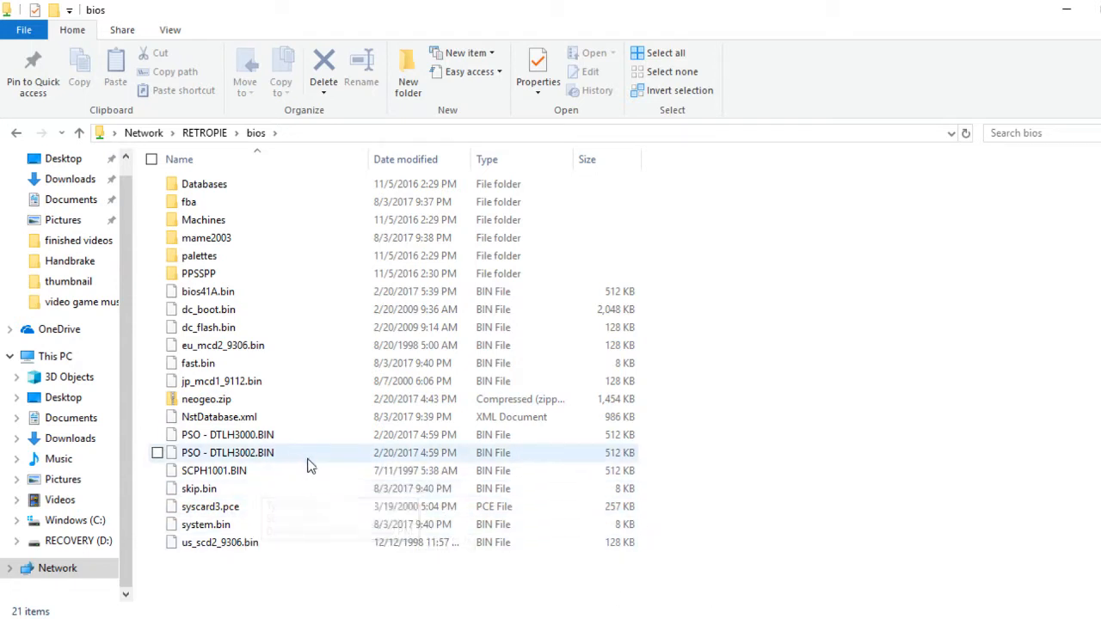
mouse_move(253, 506)
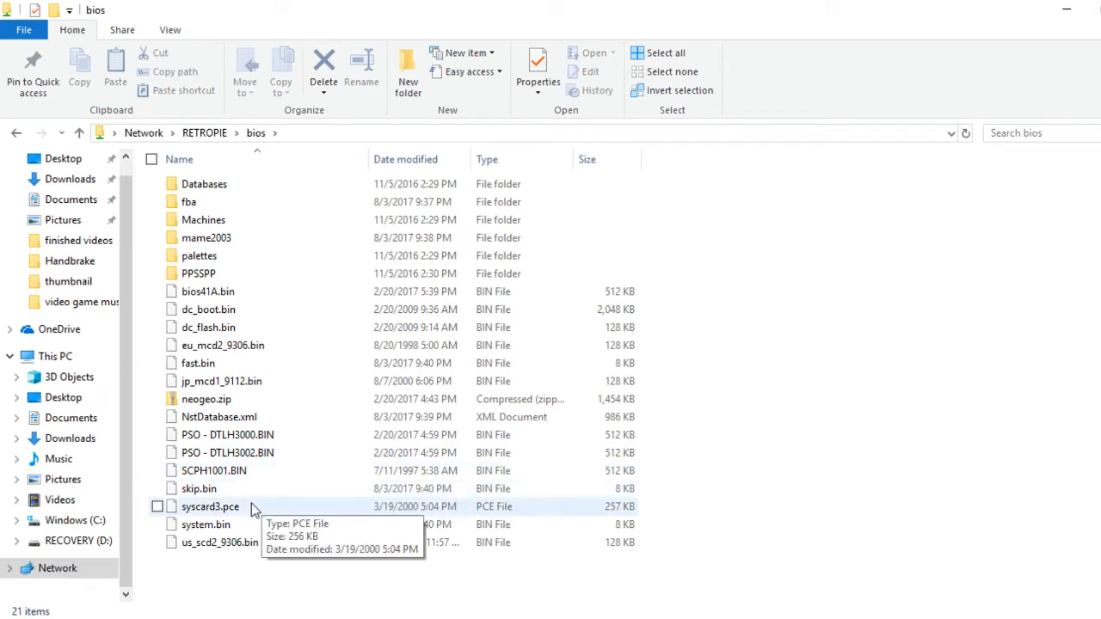
mouse_move(256, 159)
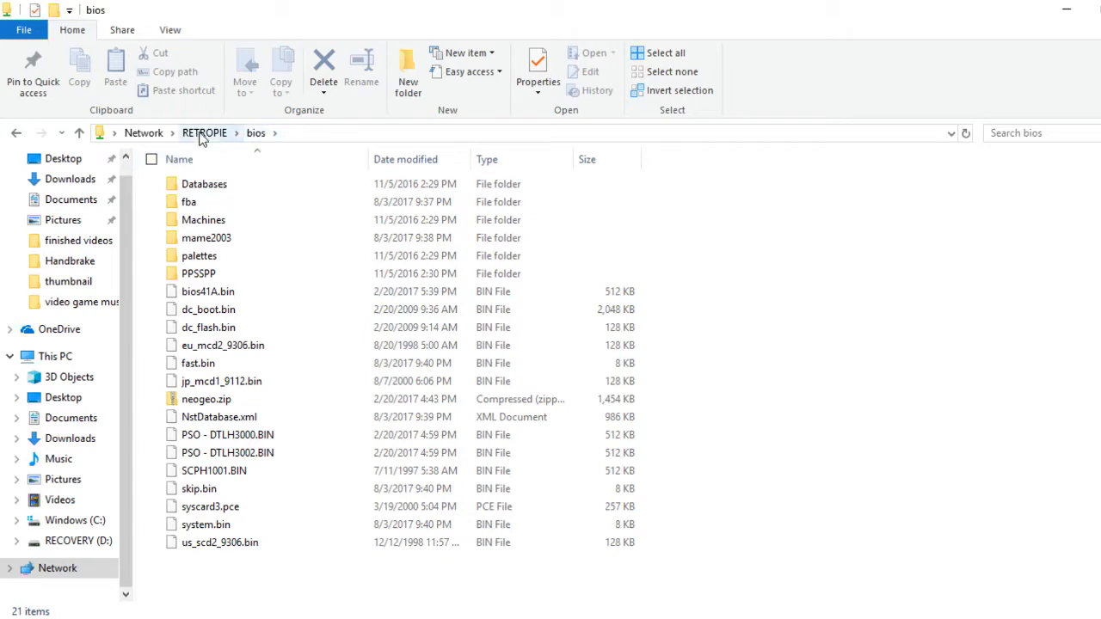
mouse_move(774, 530)
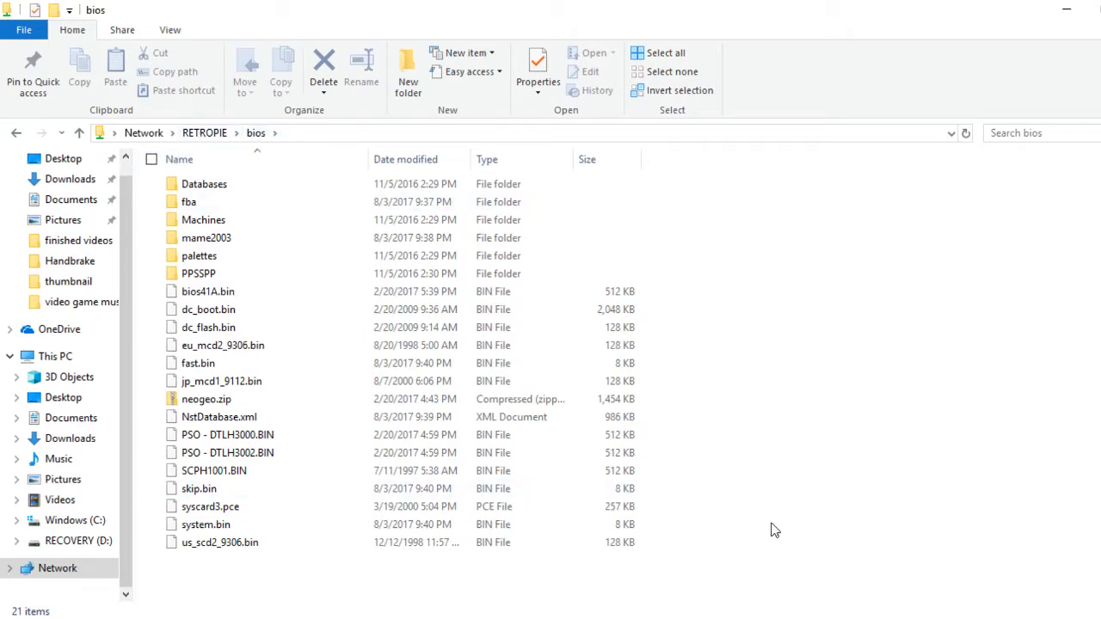
mouse_move(1031, 66)
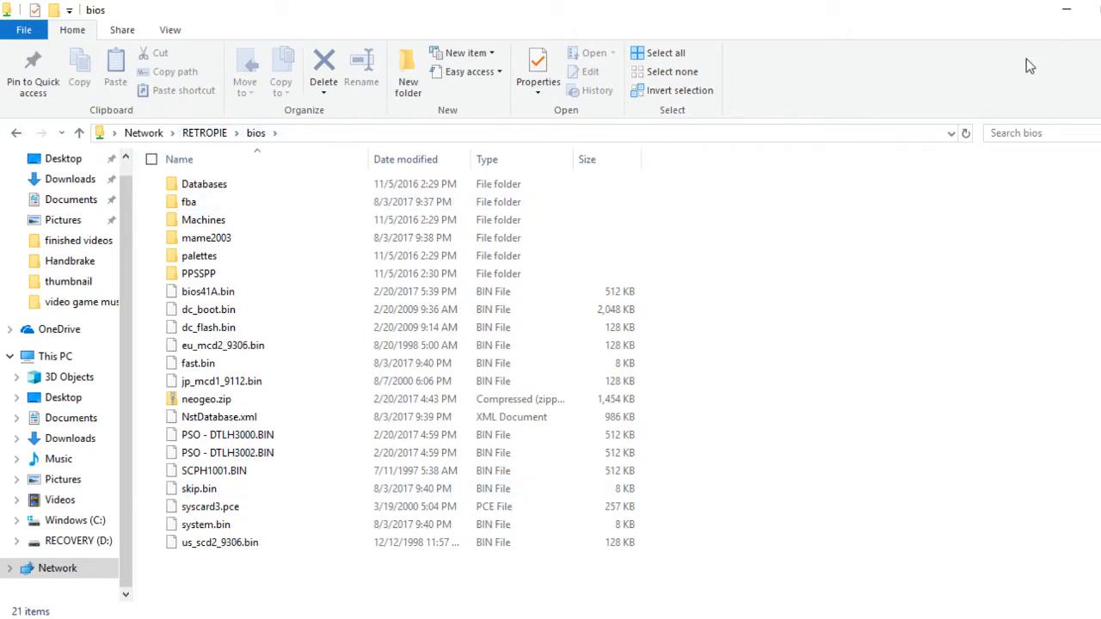
mouse_move(1023, 35)
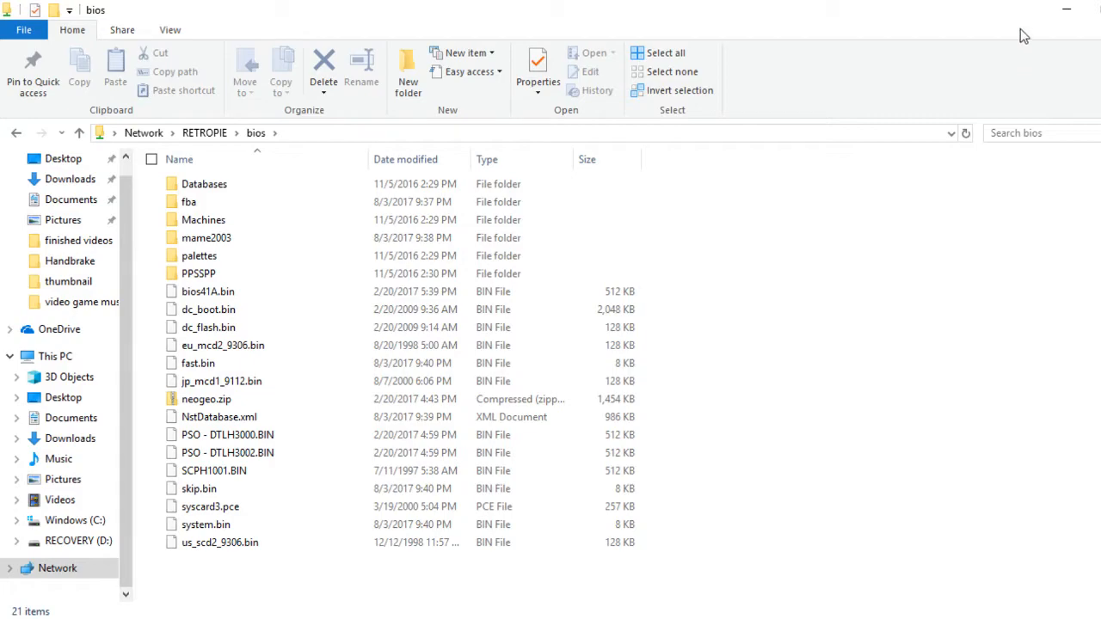
Minimize the network share window and open the desktop 'pc engine cd' folder.
left_click(1066, 9)
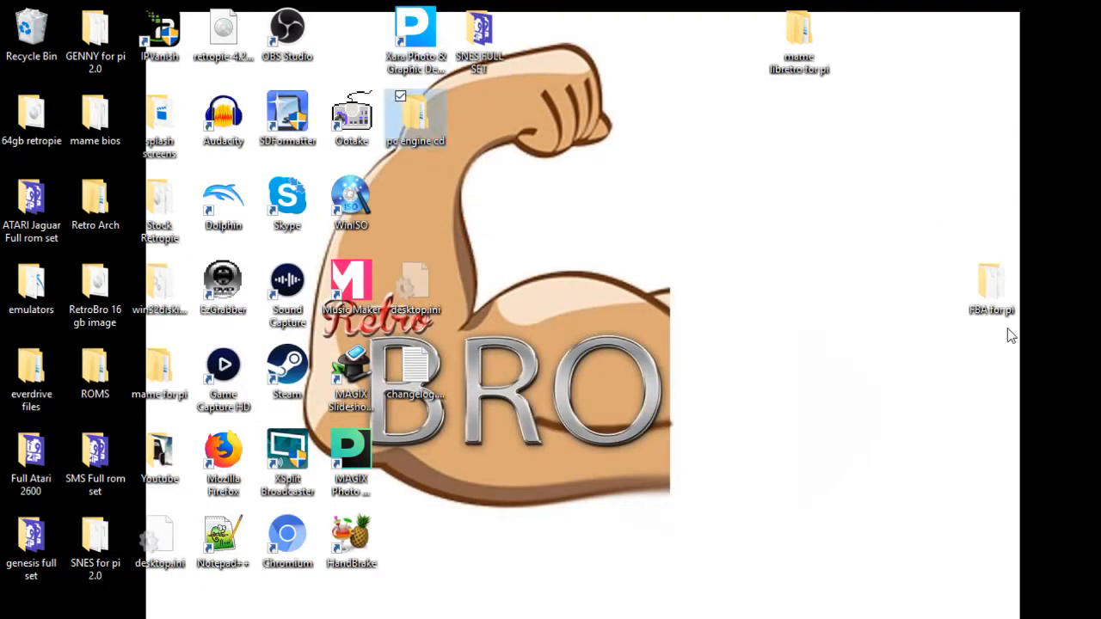
double_click(416, 112)
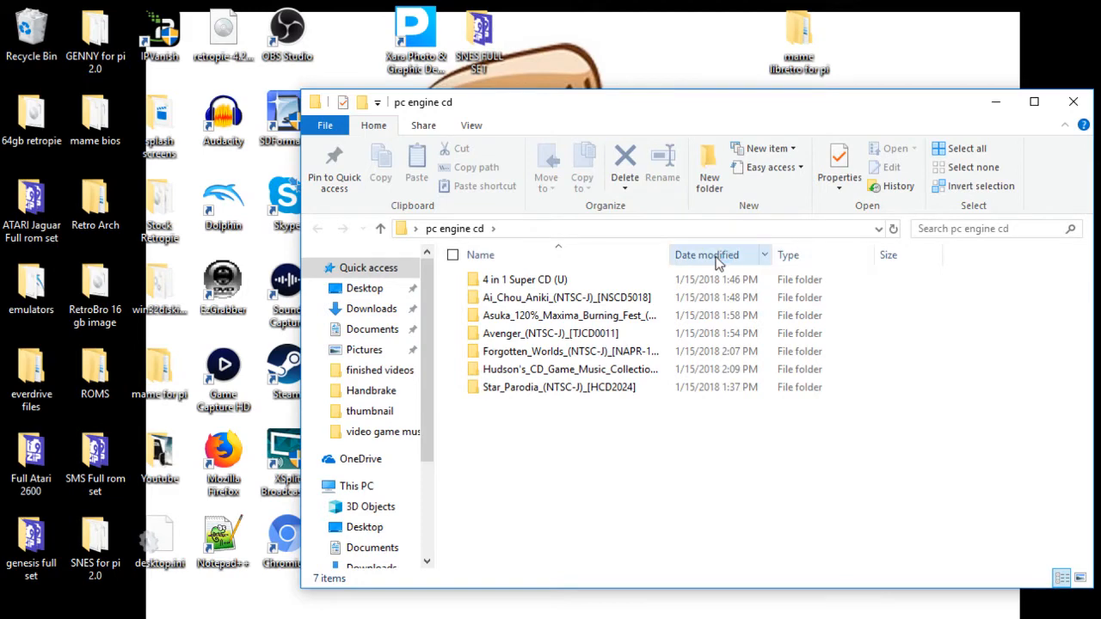
mouse_move(563, 315)
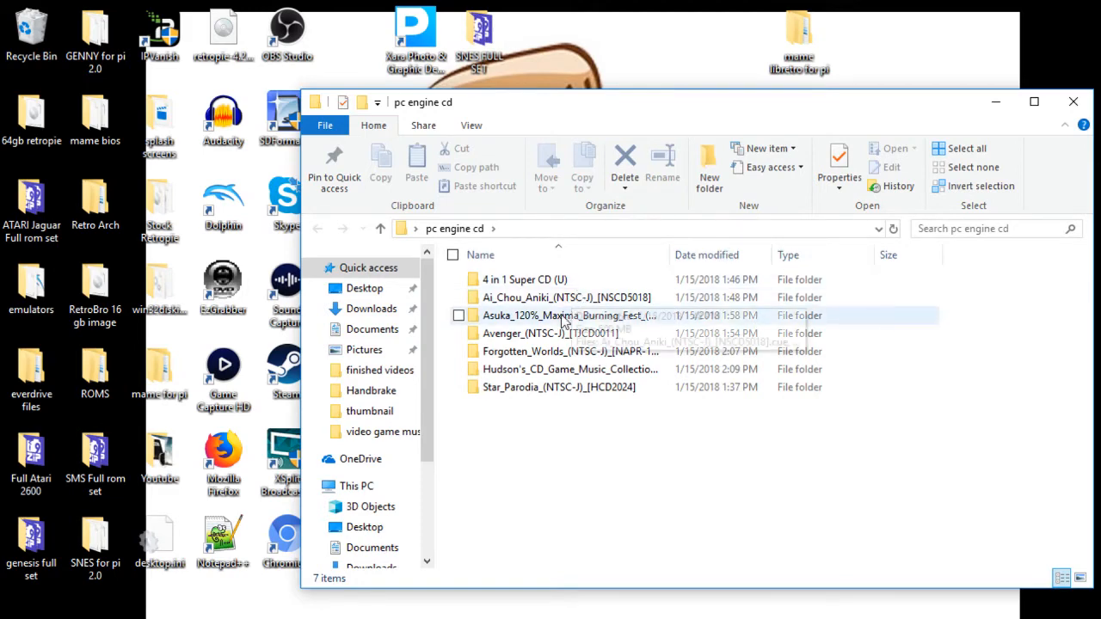
mouse_move(551, 333)
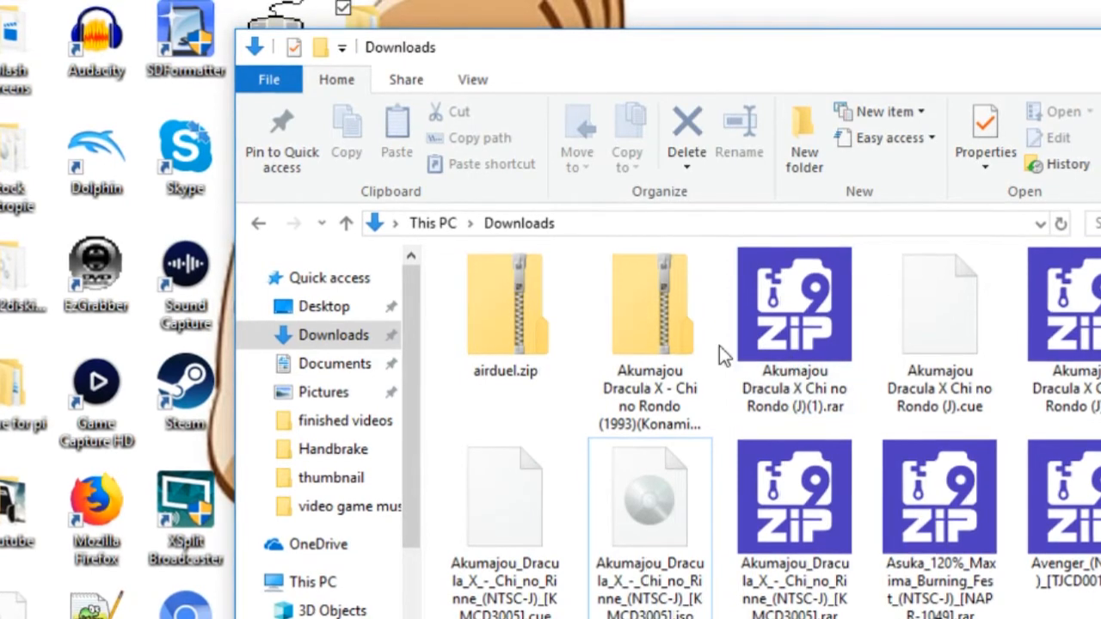
mouse_move(654, 499)
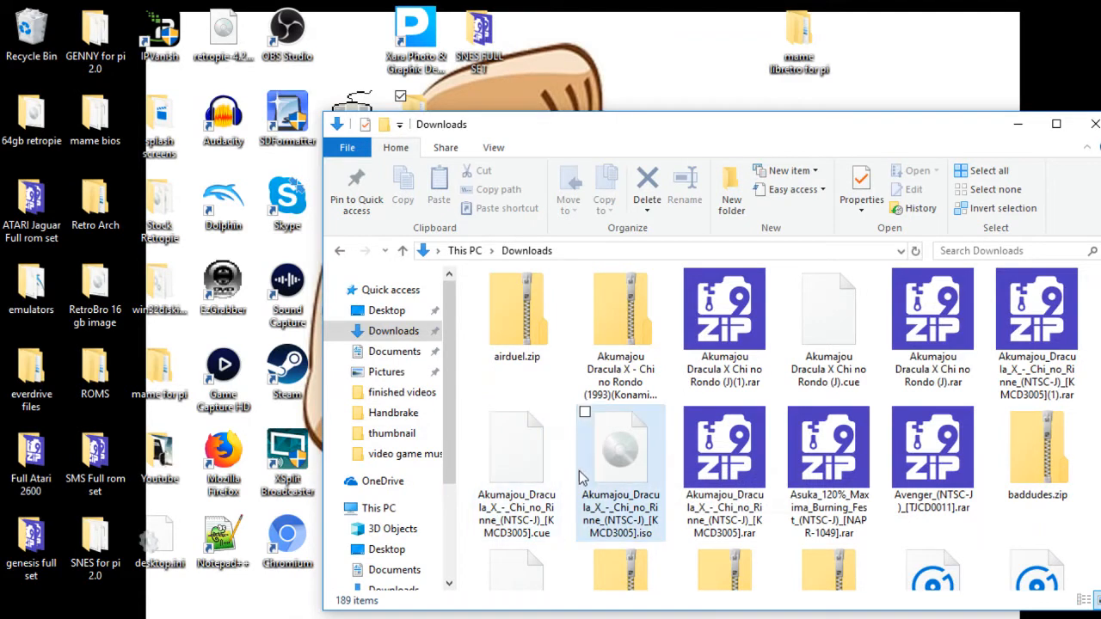
mouse_move(621, 511)
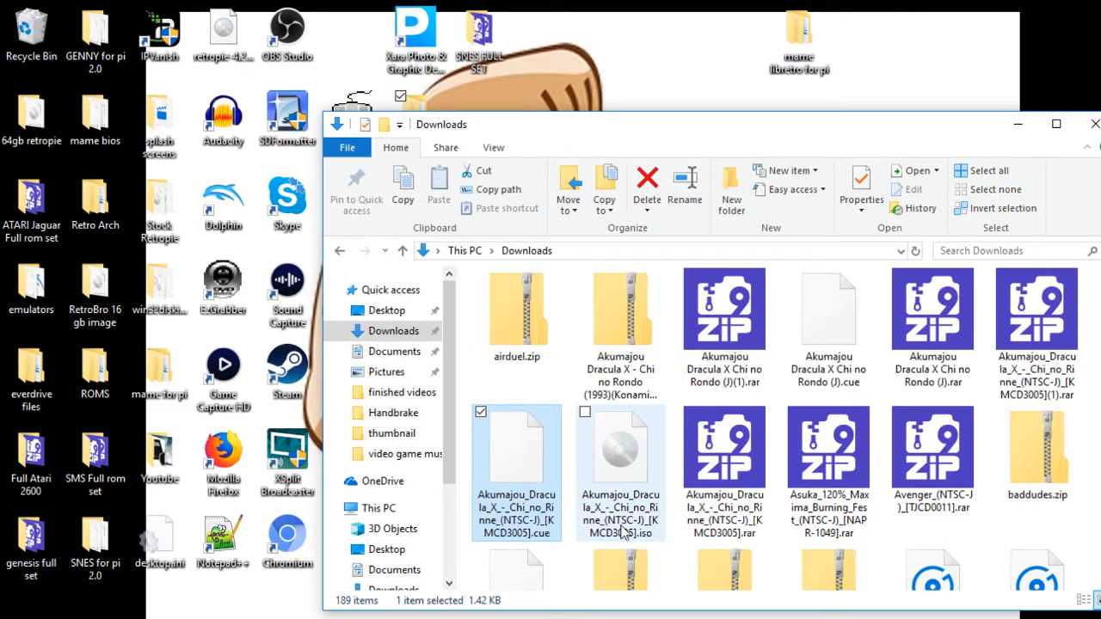
mouse_move(628, 533)
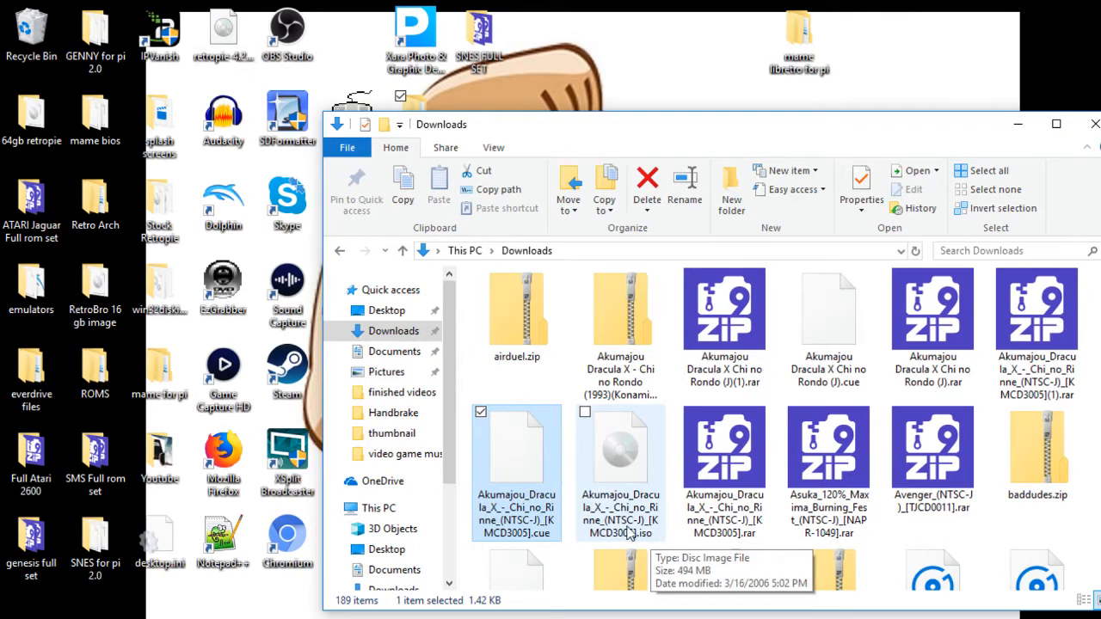
Bring up the context menu for the Akumajou Dracula X cue file in Downloads.
right_click(517, 473)
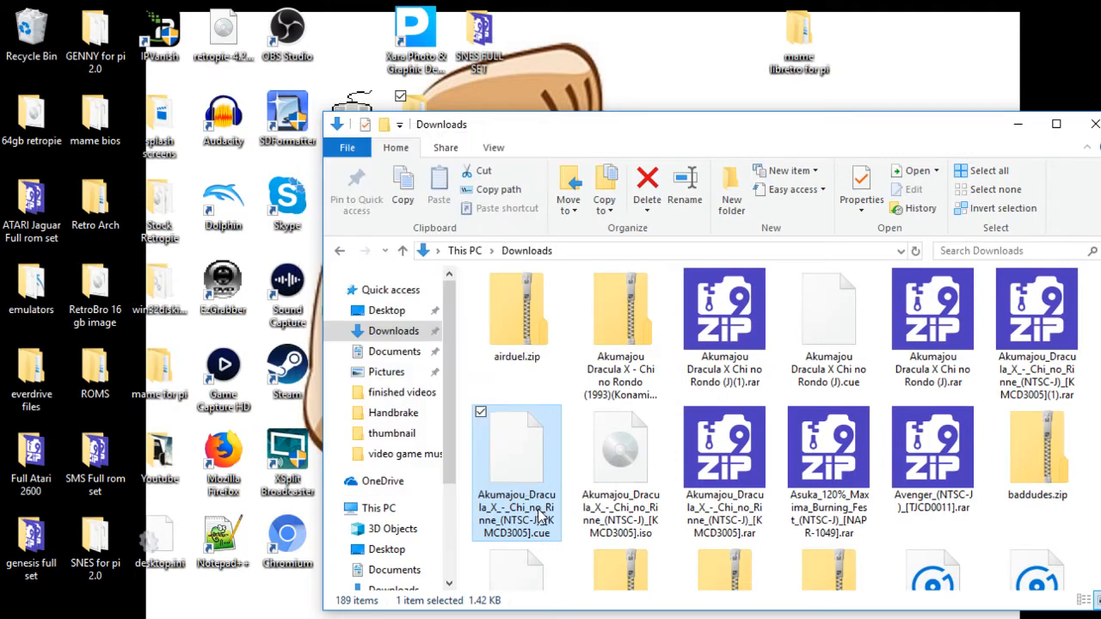
Change the Dracula X cue sheet's FILE line extension to .iso in Notepad++ and save.
right_click(516, 482)
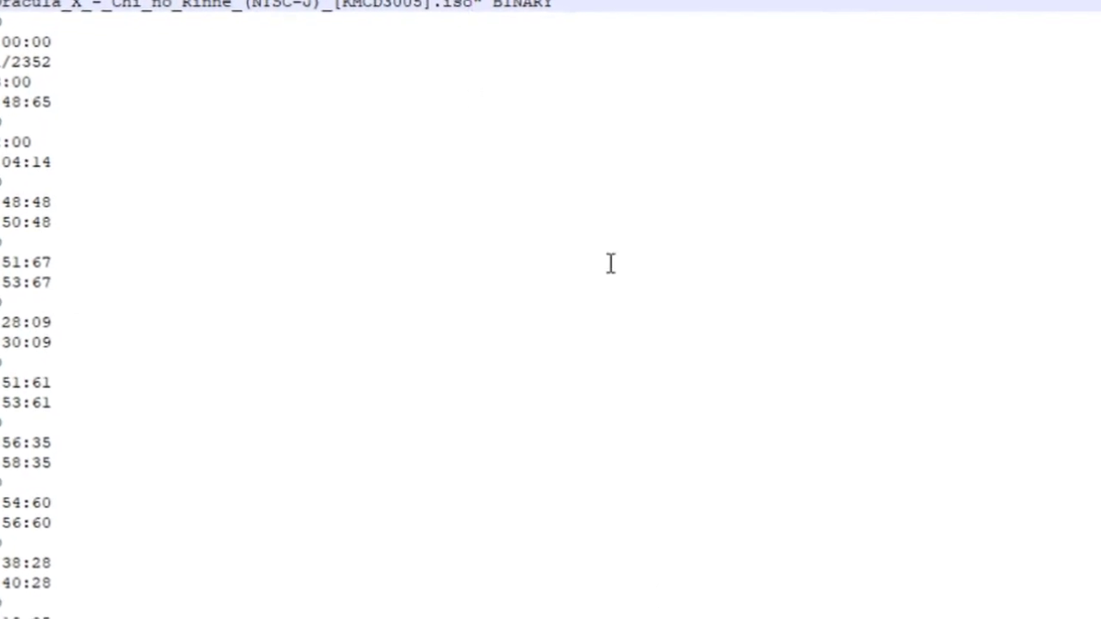
left_click(14, 28)
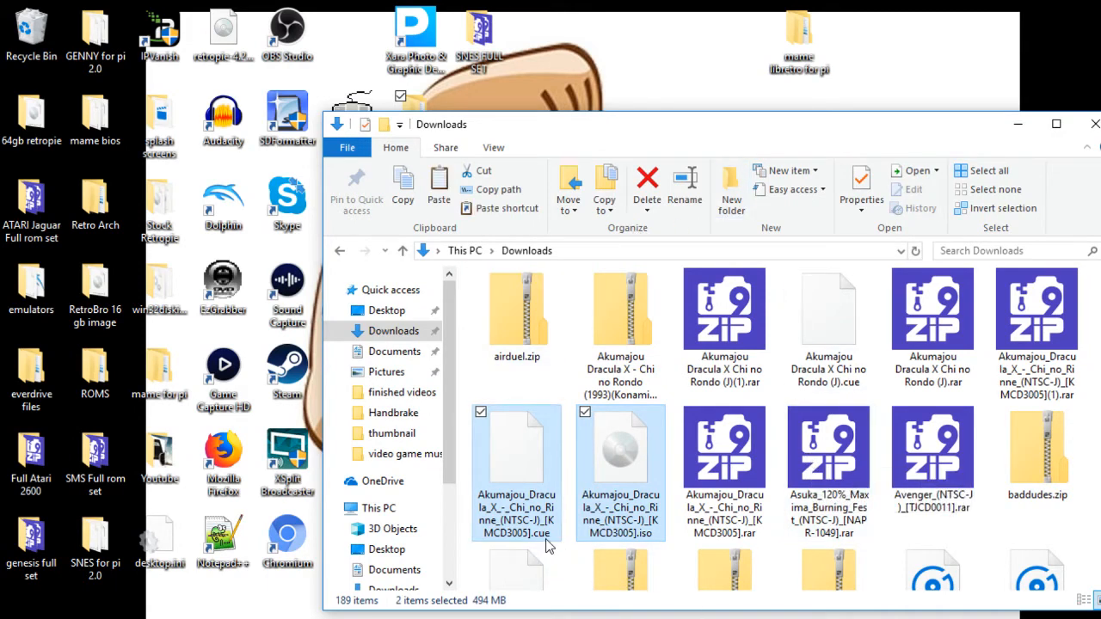
mouse_move(428, 413)
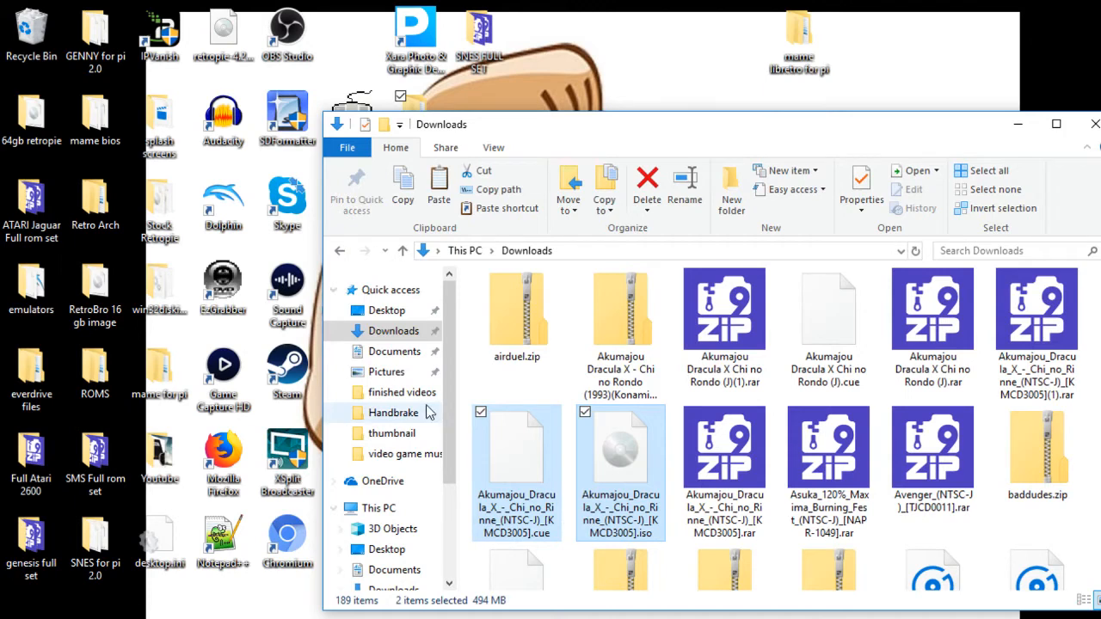
Copy the Dracula X cue and iso pair and browse to Network.
scroll("down", 3)
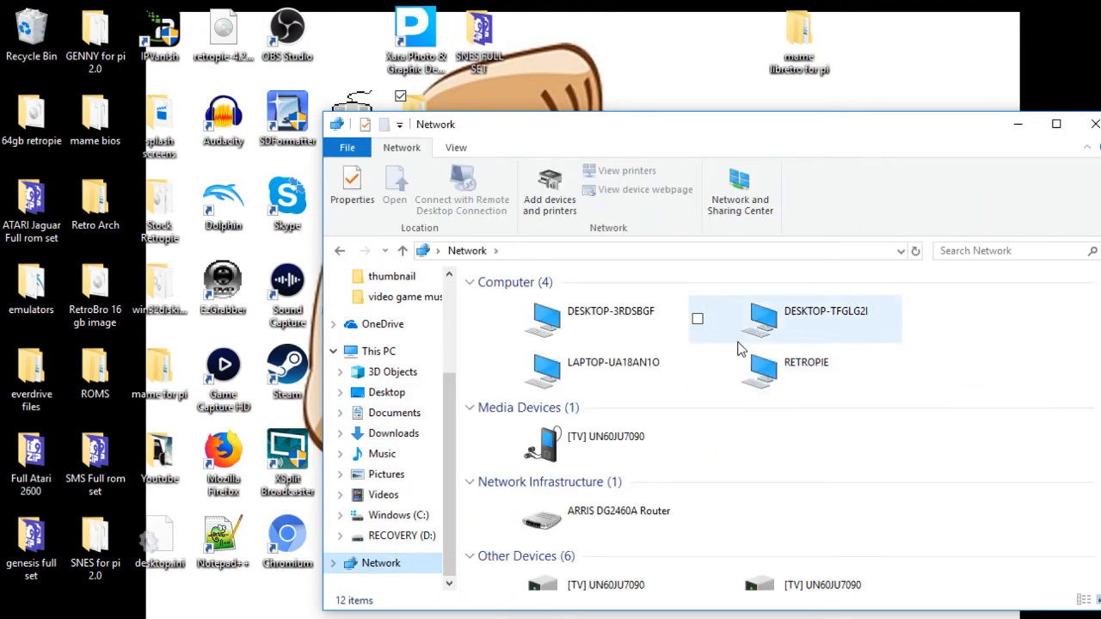
Navigate RETROPIE > roms > pcengine and scroll to the Akumajou Dracula X files.
double_click(806, 369)
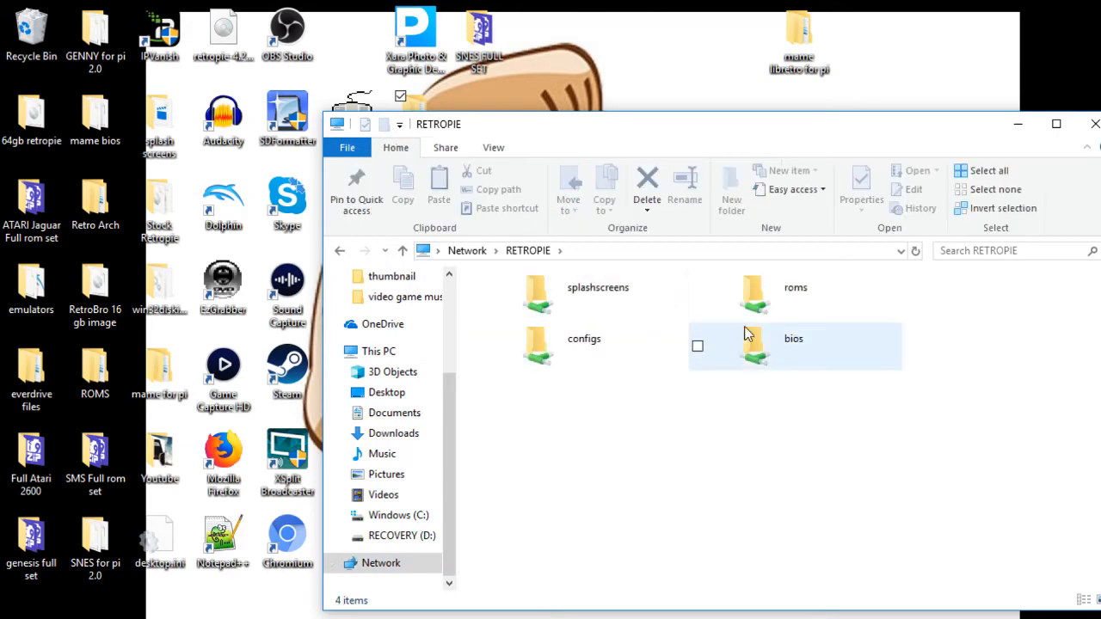
double_click(753, 293)
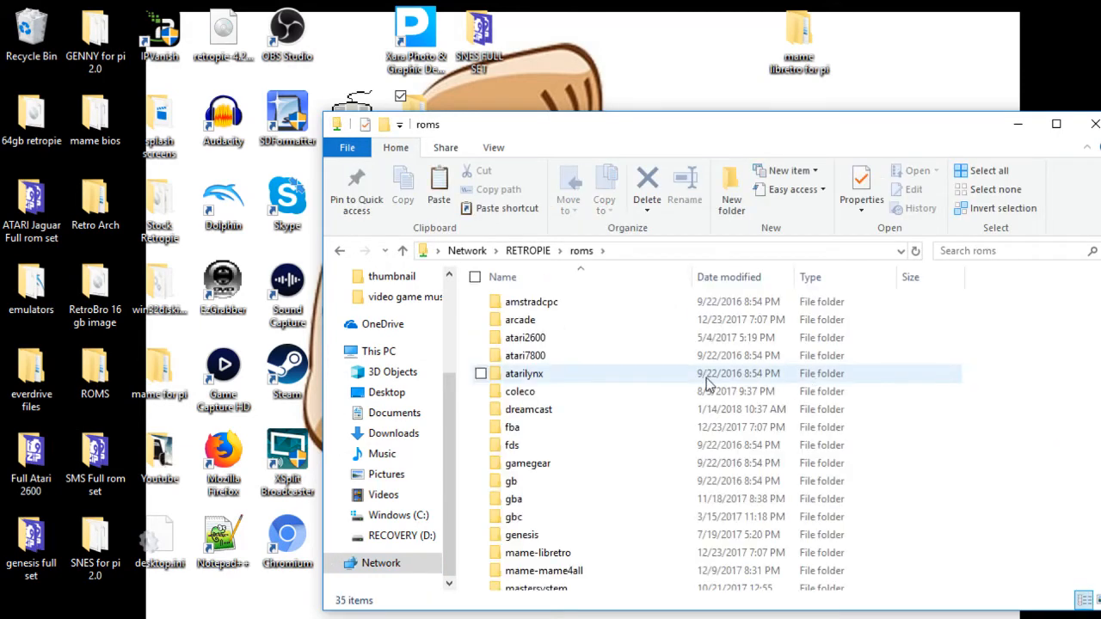
left_click(511, 402)
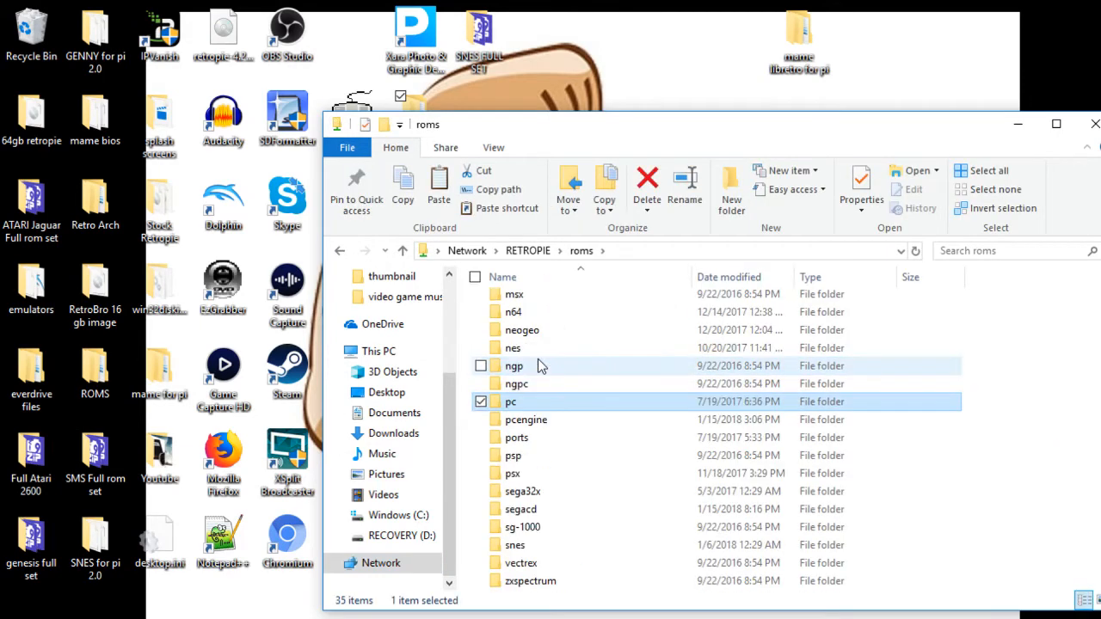
double_click(525, 419)
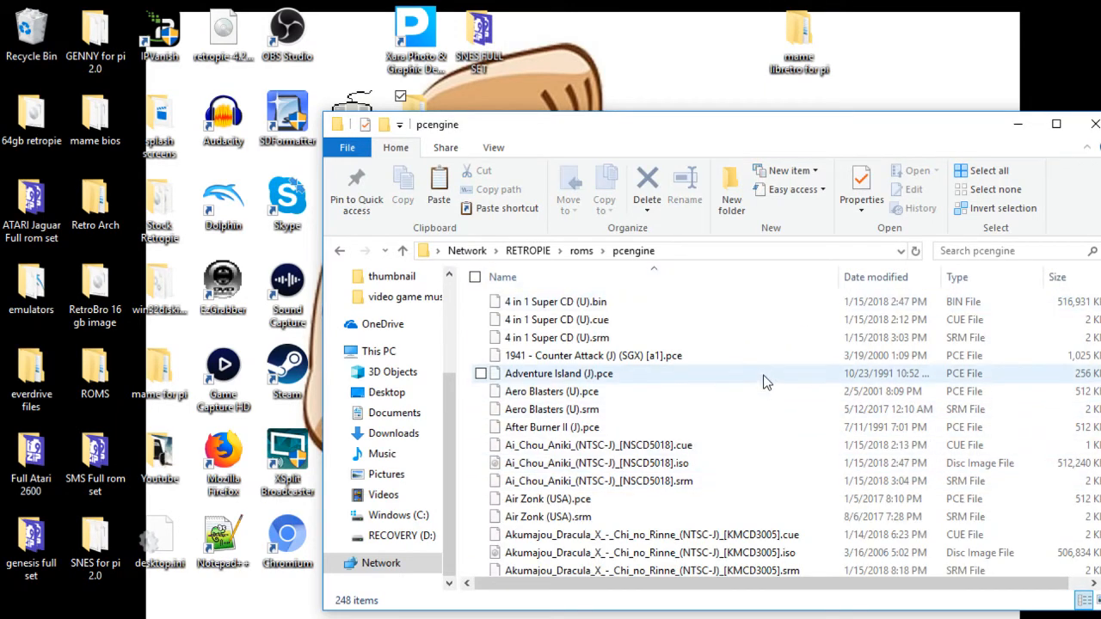
scroll("down", 3)
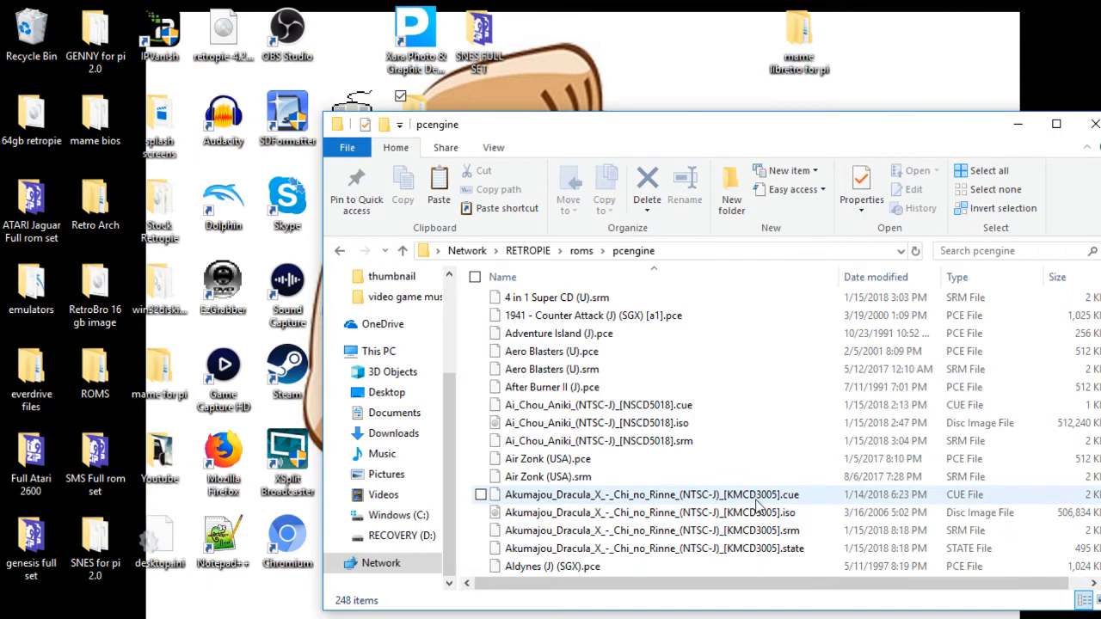
mouse_move(729, 493)
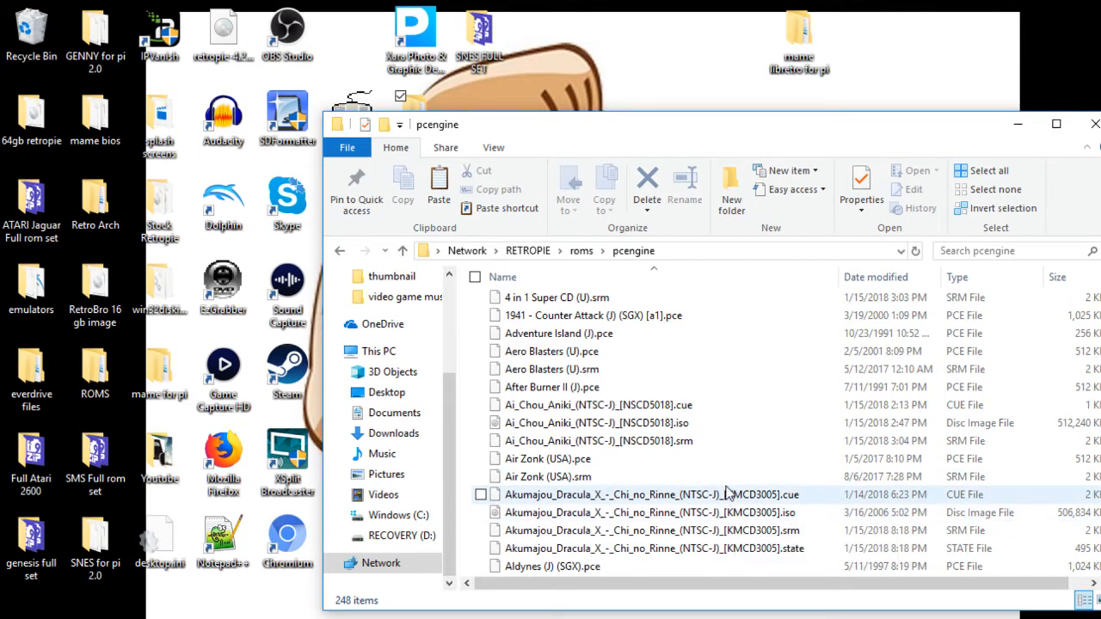
mouse_move(675, 495)
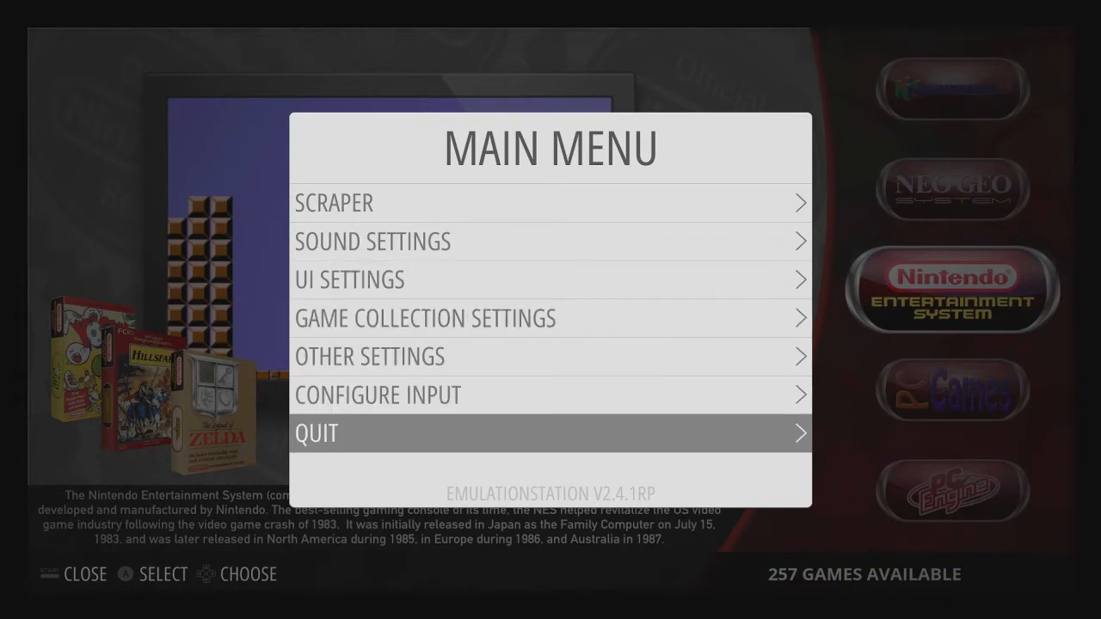
Choose Quit > Restart EmulationStation and confirm Yes.
left_click(551, 433)
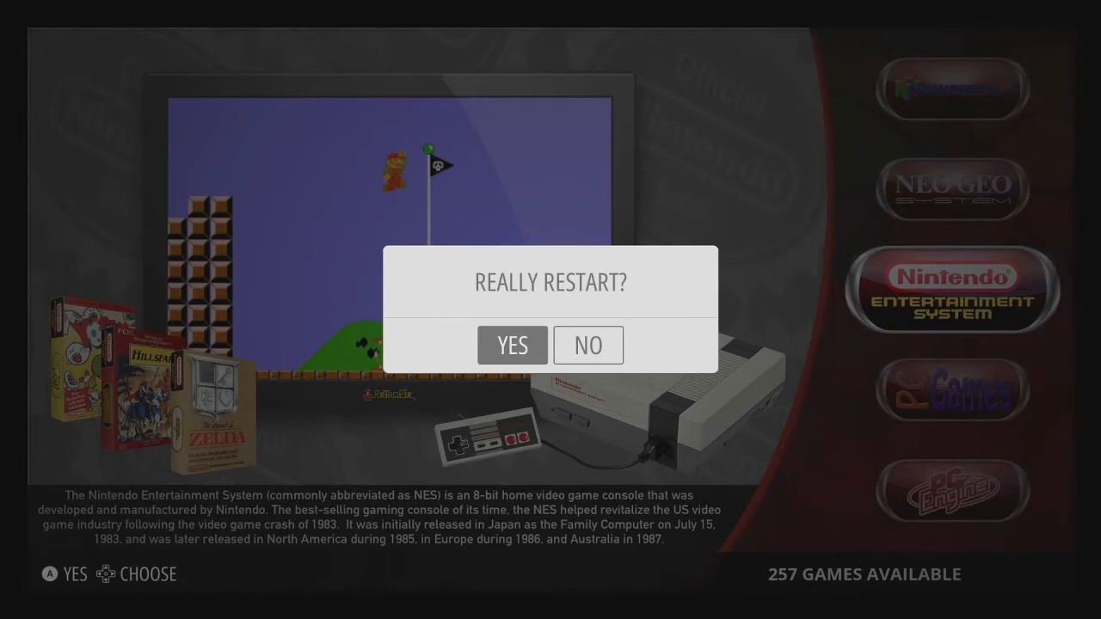
left_click(512, 345)
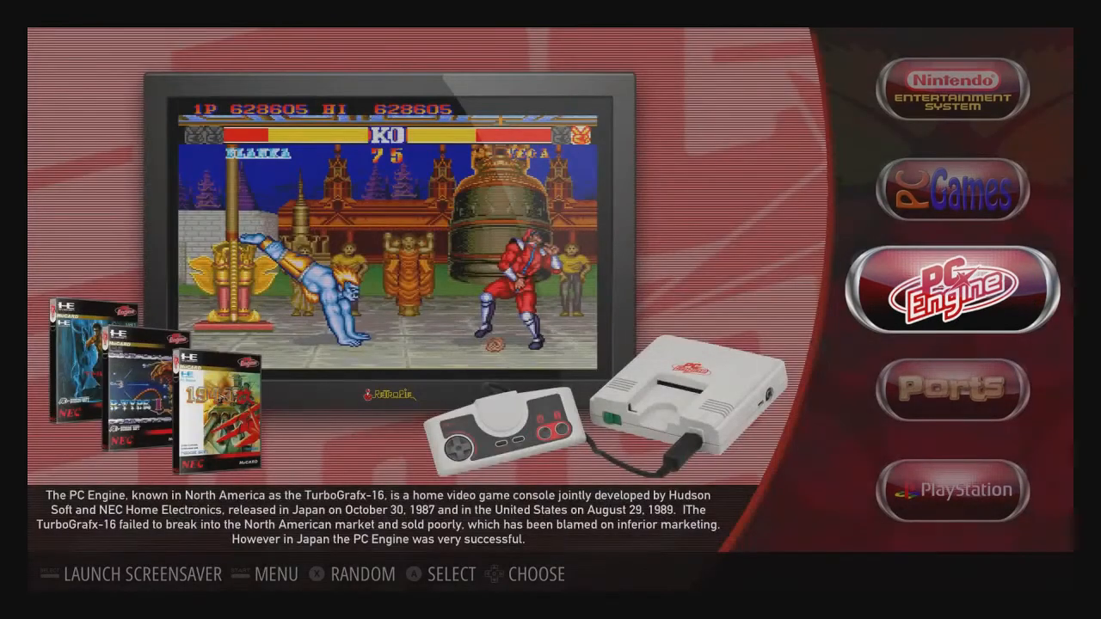
Open the PC Engine game list and launch Akumajou Dracula X.
left_click(950, 286)
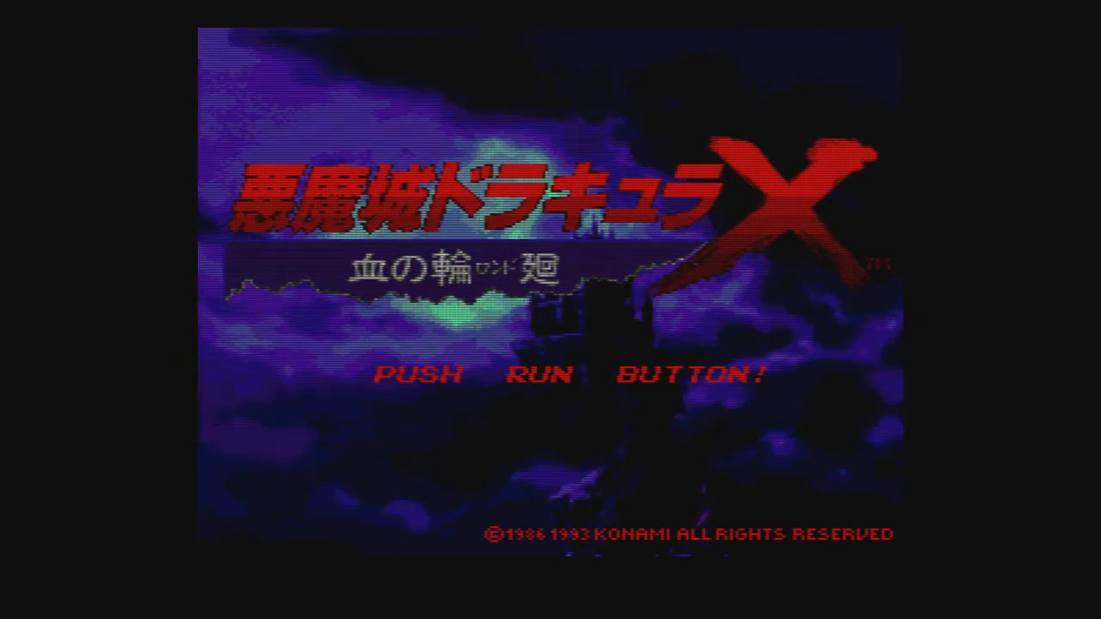
key("Return")
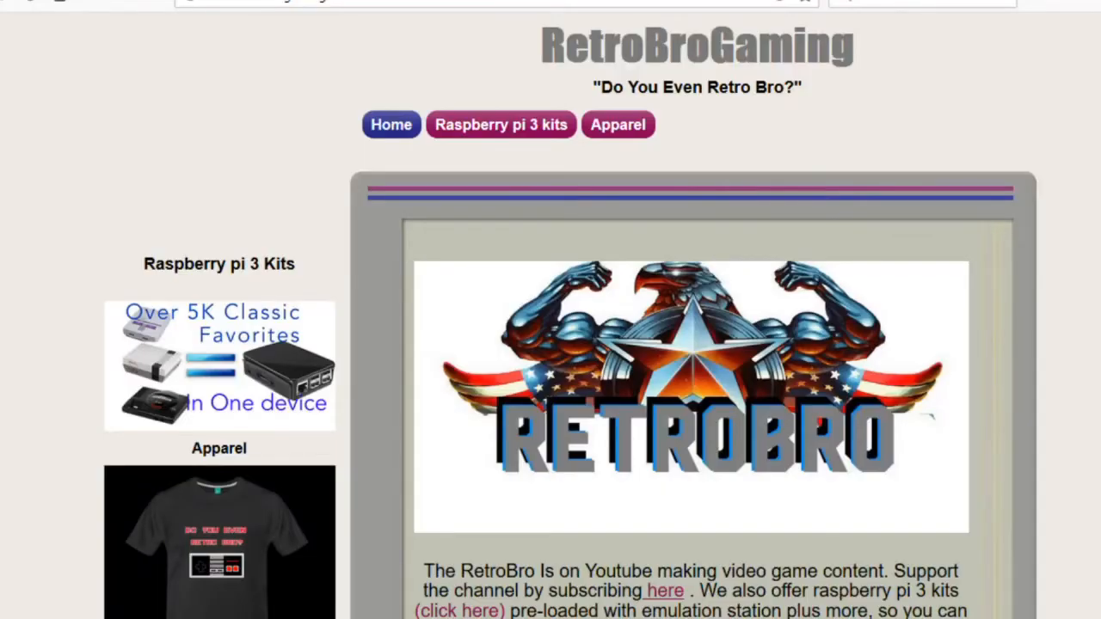
Browse the RetroBroGaming home page, then the Raspberry Pi 3 kits page.
scroll("down", 3)
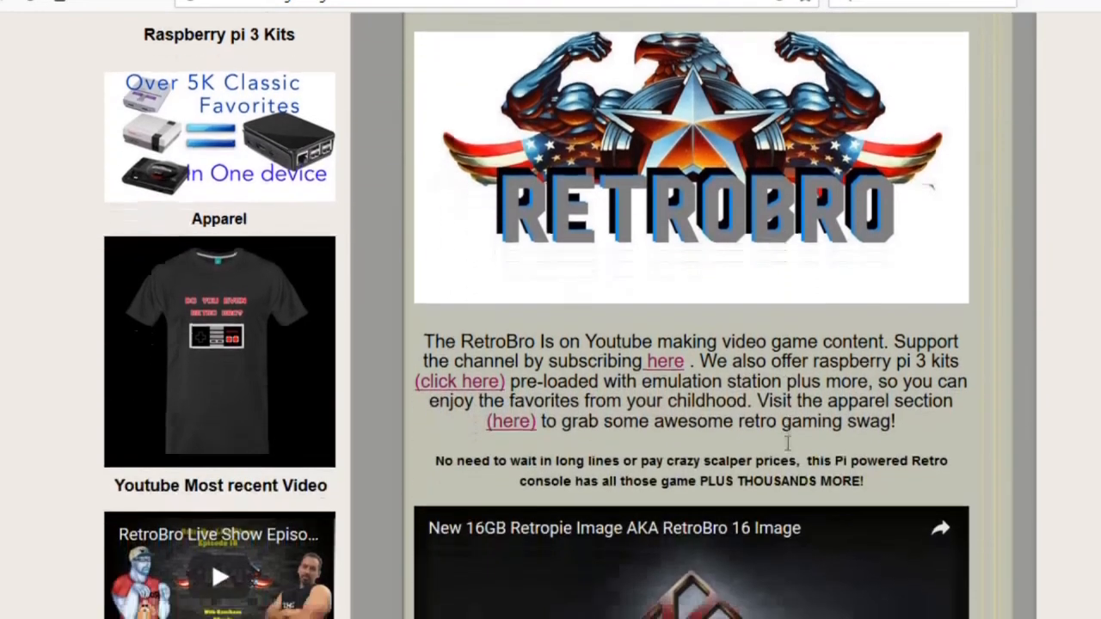
scroll("down", 3)
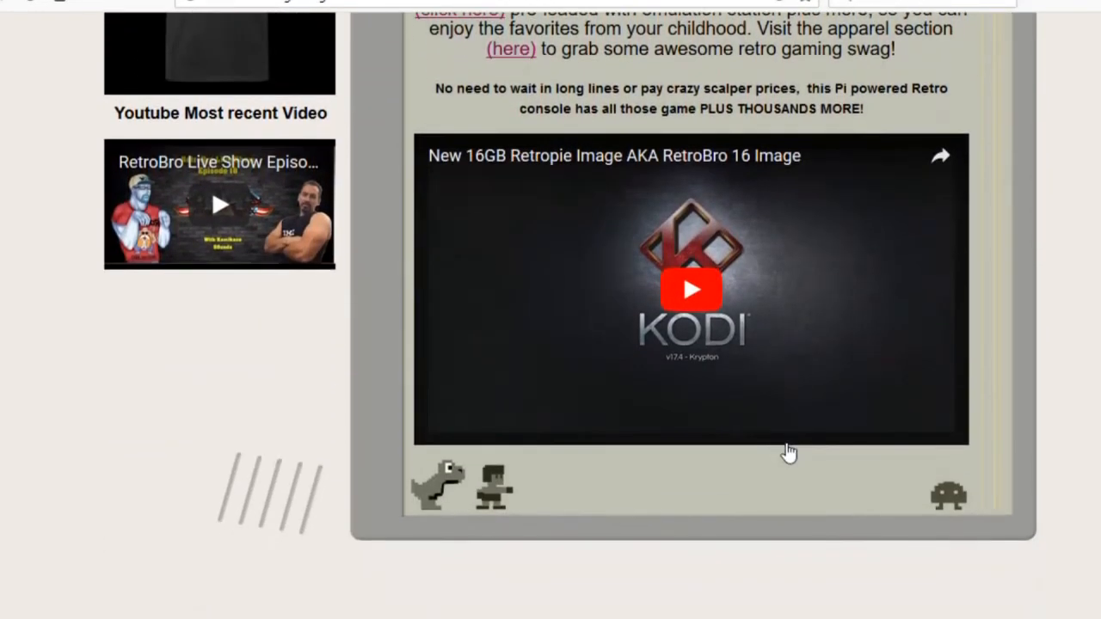
scroll("up", 3)
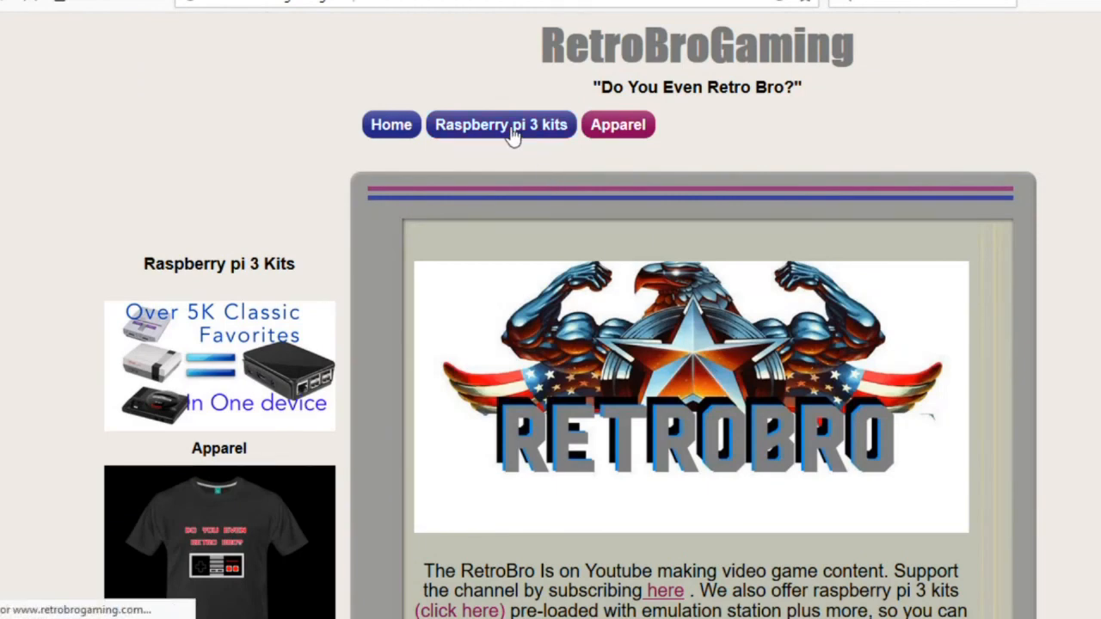
left_click(501, 125)
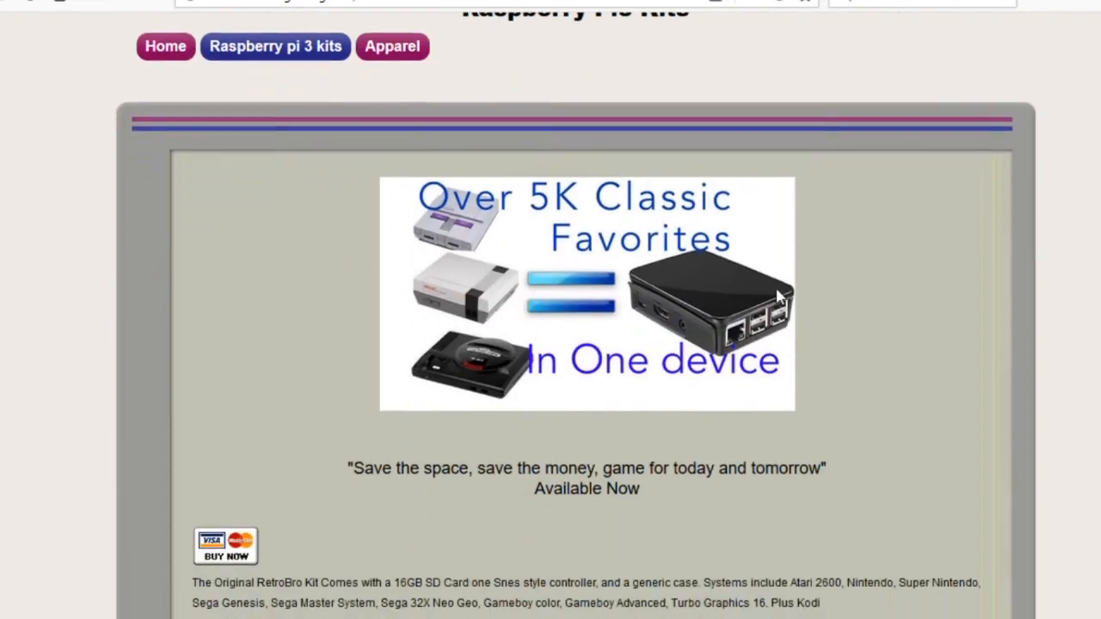
scroll("down", 3)
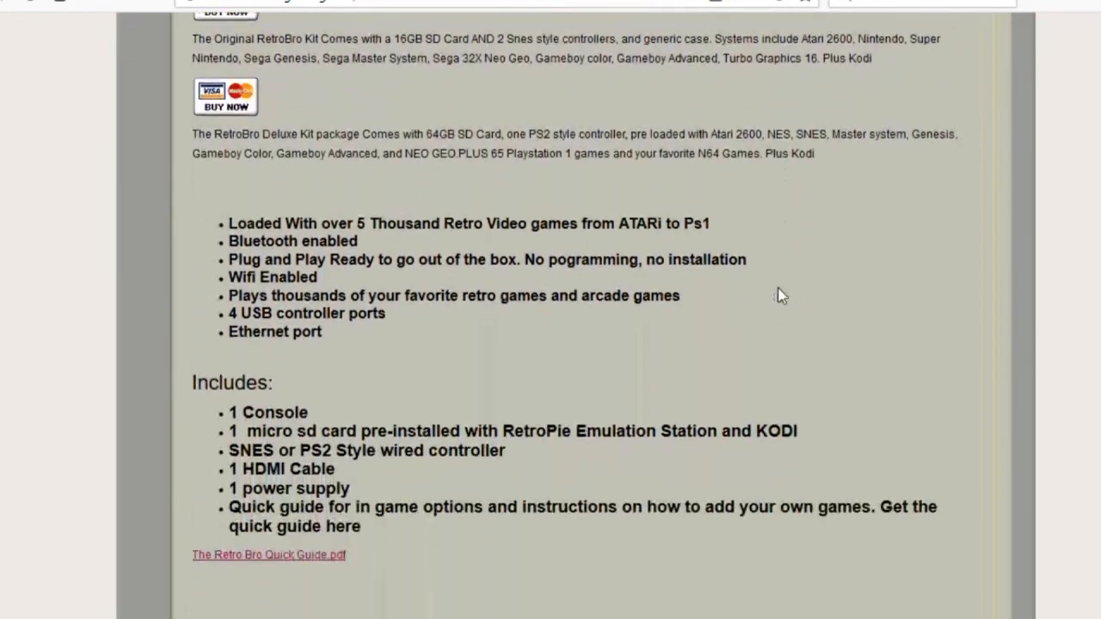
Browse the Apparel page of retro gaming shirts from $17.49.
left_click(392, 46)
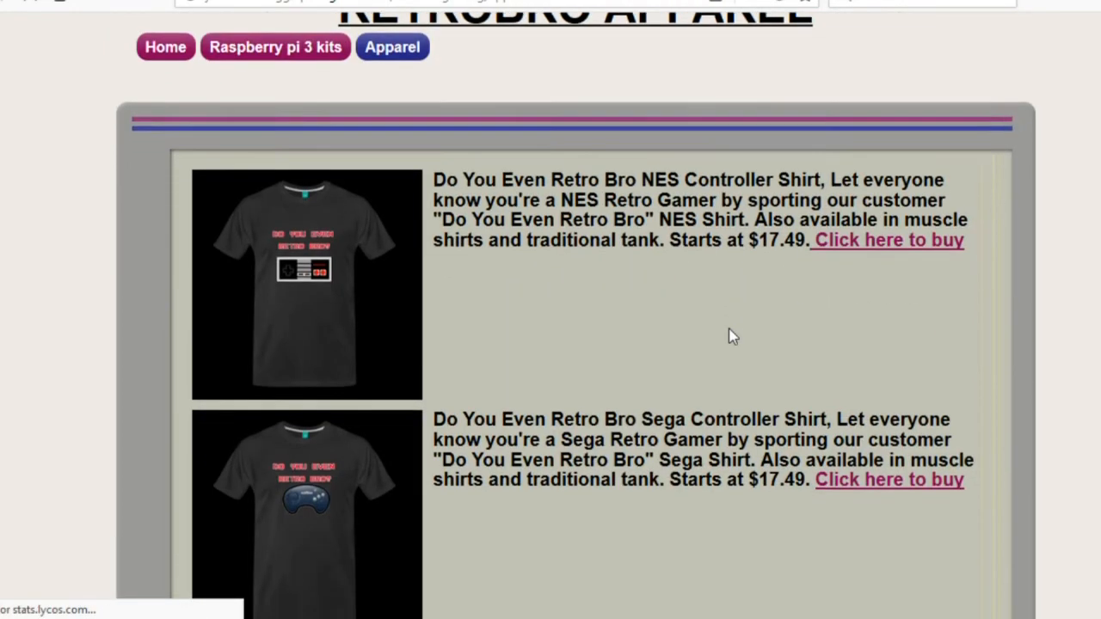
scroll("down", 3)
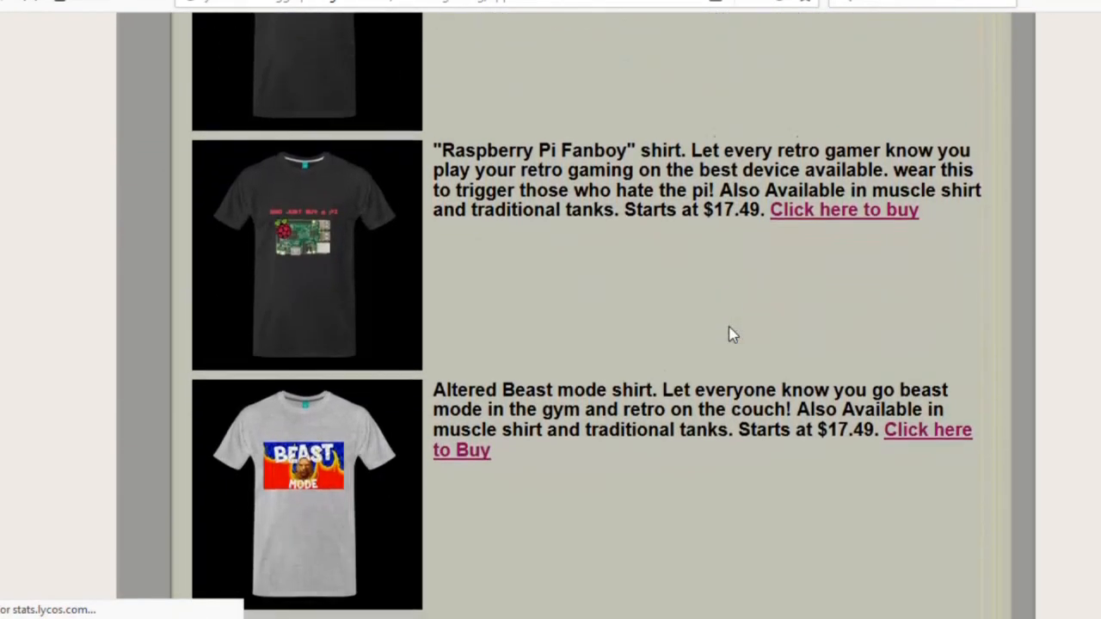
scroll("up", 3)
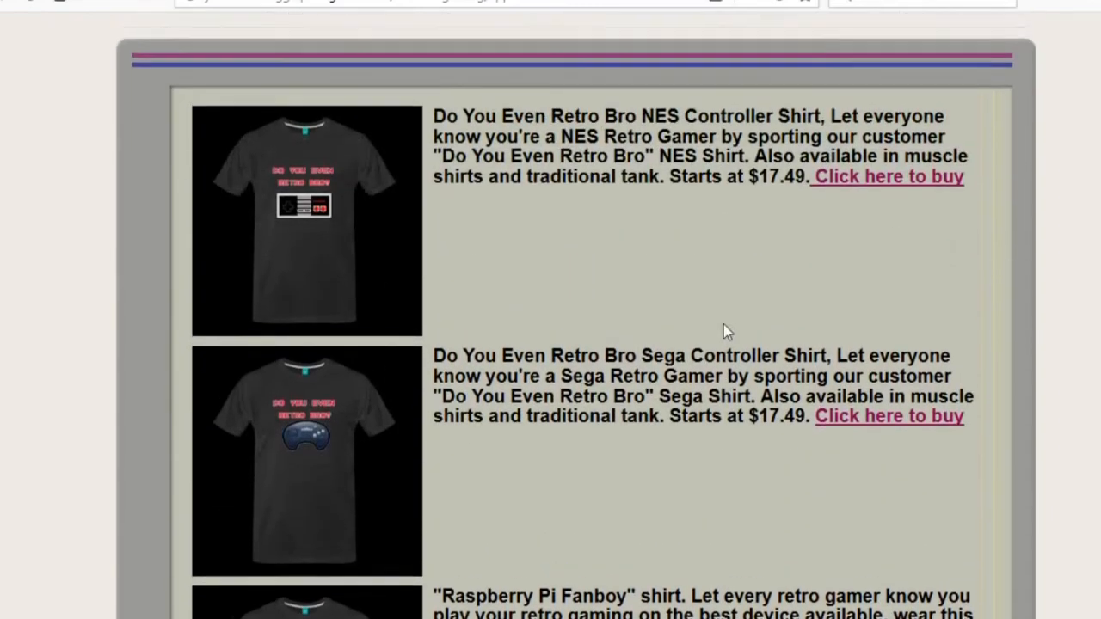